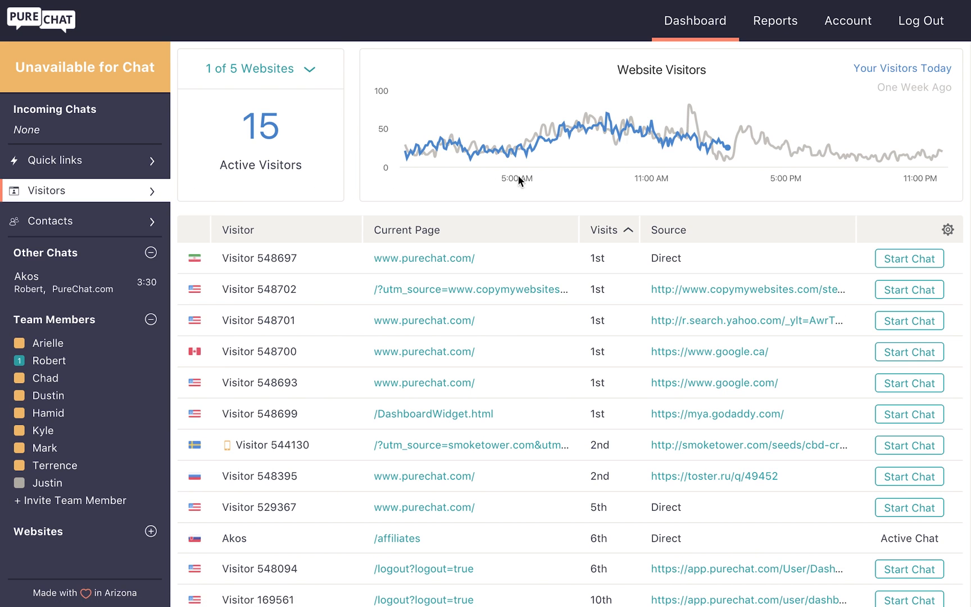
Go to the Reports section from the top navigation bar
{"action": "left_click", "coordinate": [774, 20]}
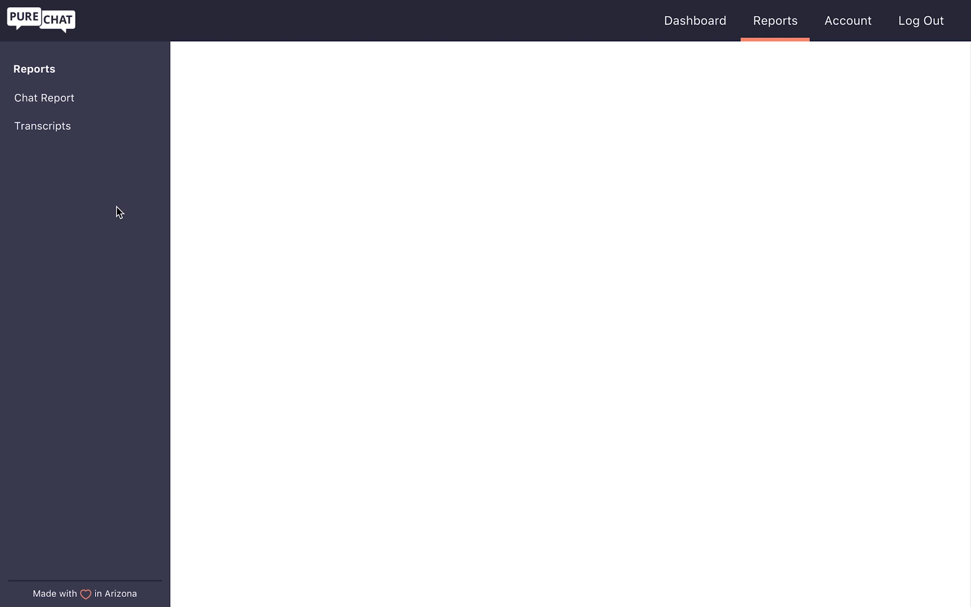
Show the Chat Report with today's statistics for all websites
{"action": "left_click", "coordinate": [44, 98]}
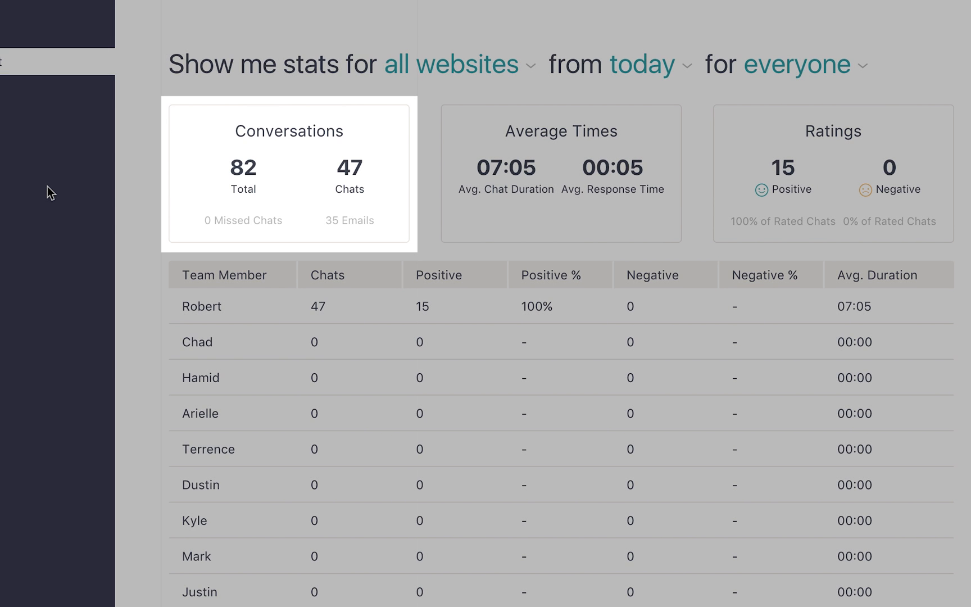
{"action": "mouse_move", "coordinate": [209, 187]}
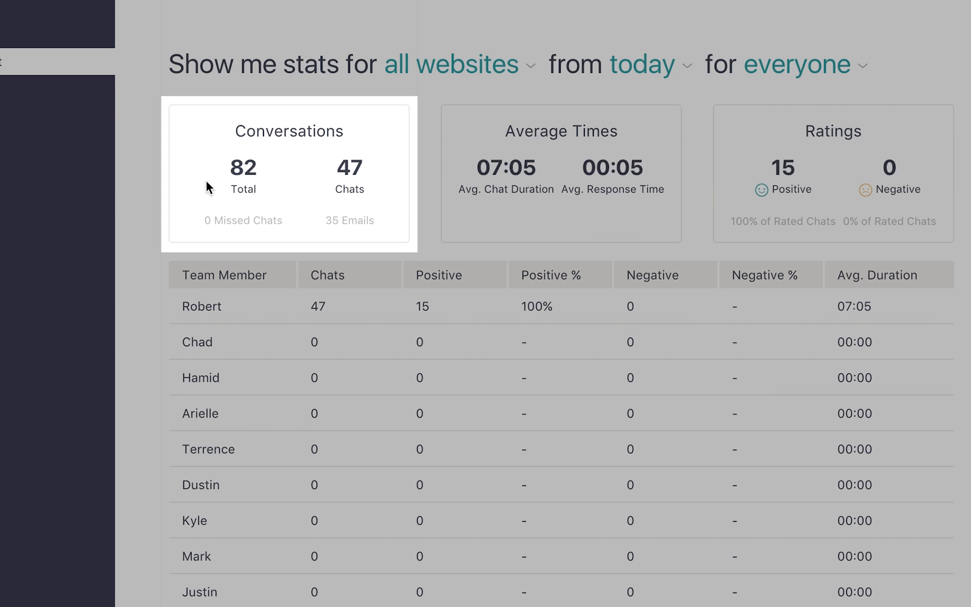
{"action": "mouse_move", "coordinate": [268, 183]}
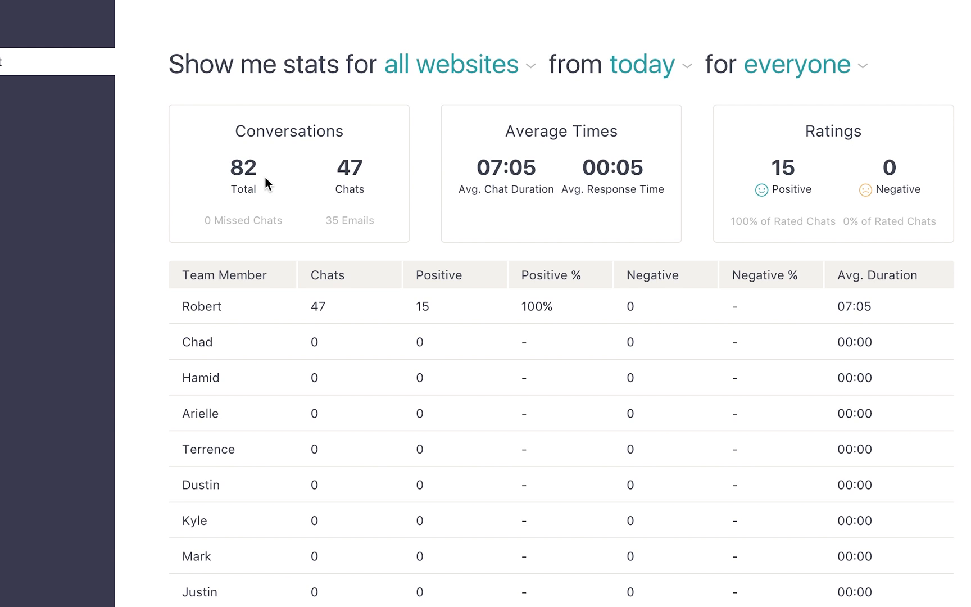
{"action": "mouse_move", "coordinate": [373, 179]}
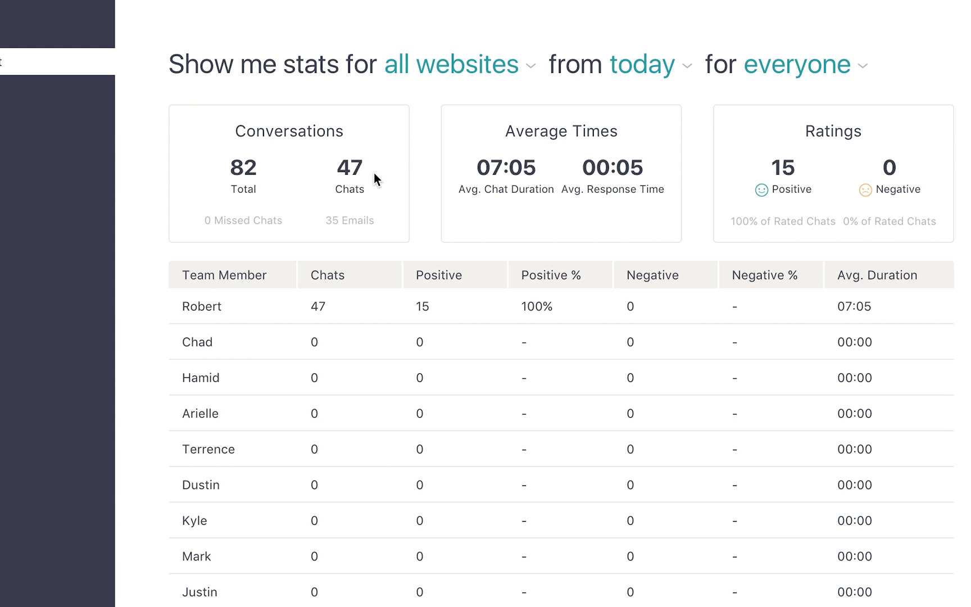
{"action": "mouse_move", "coordinate": [264, 241]}
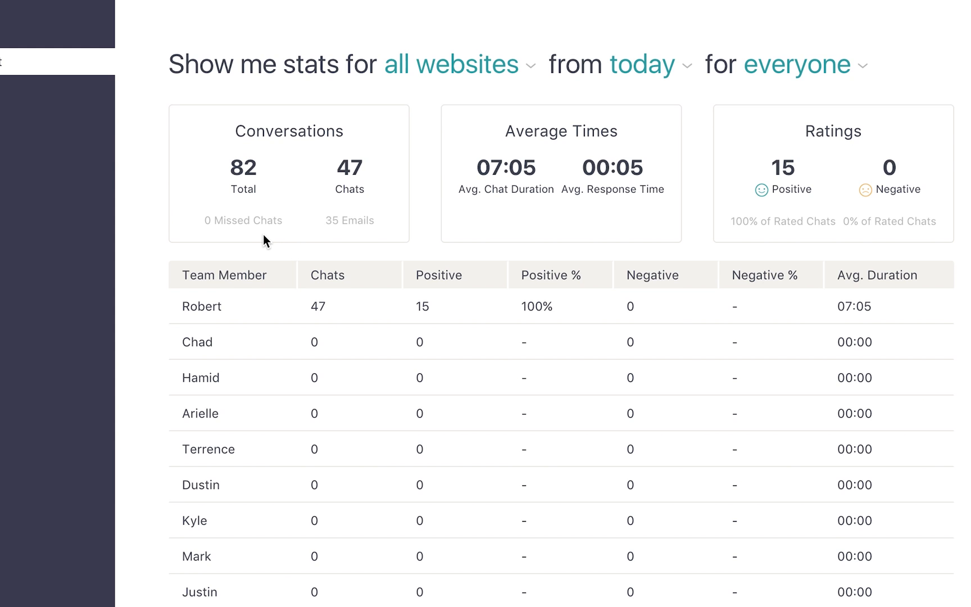
{"action": "mouse_move", "coordinate": [257, 238]}
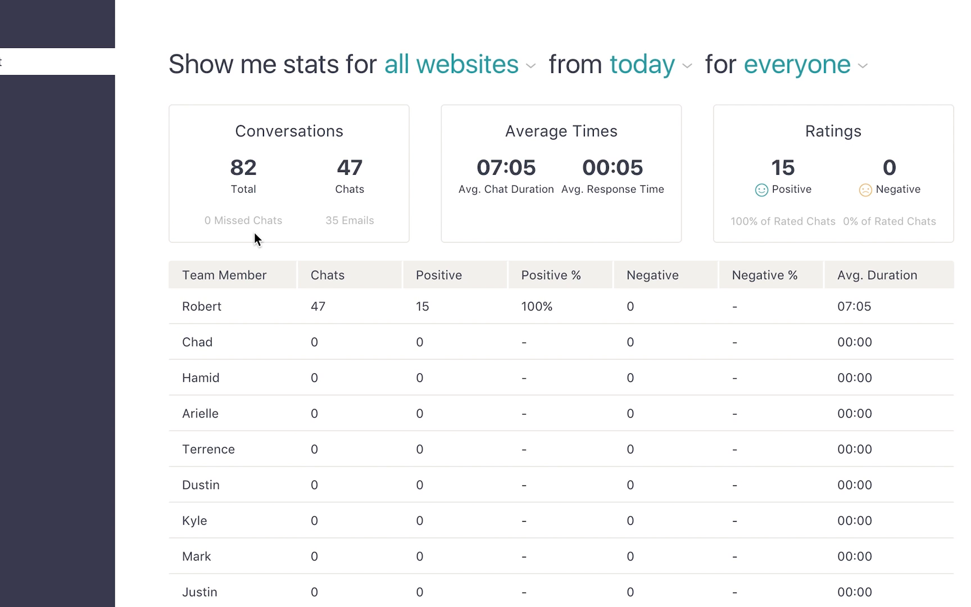
{"action": "mouse_move", "coordinate": [469, 231]}
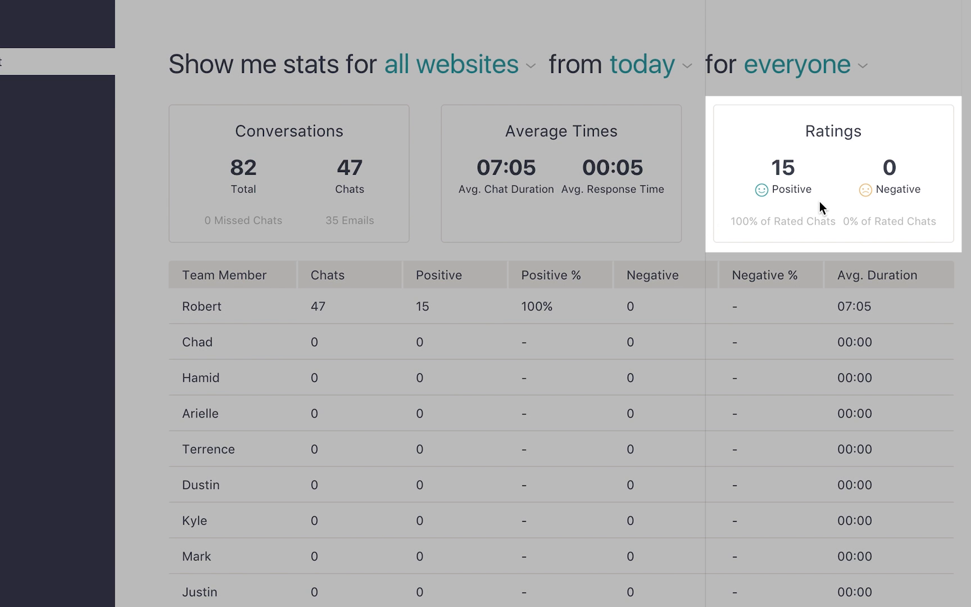
{"action": "mouse_move", "coordinate": [833, 187]}
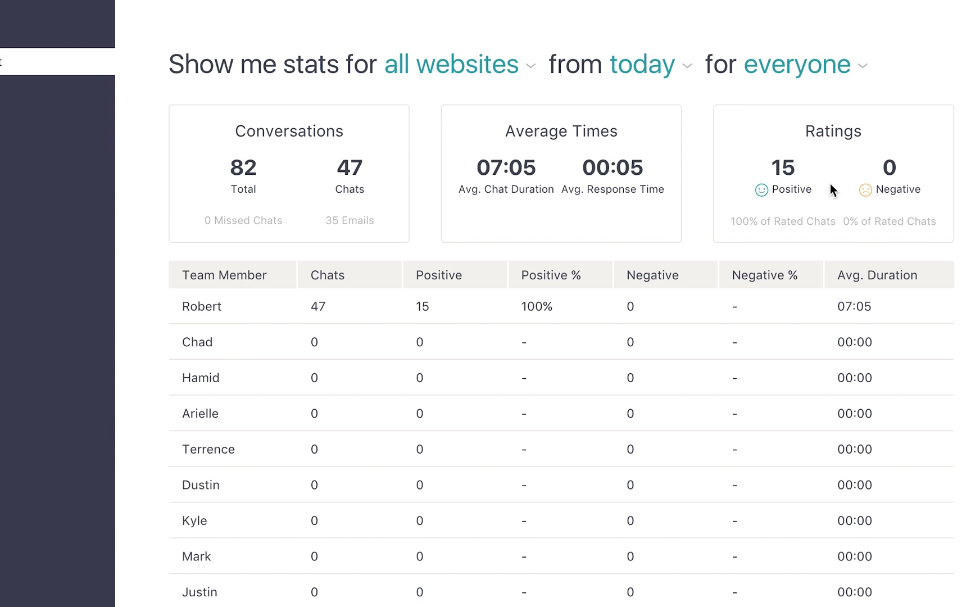
{"action": "mouse_move", "coordinate": [124, 296]}
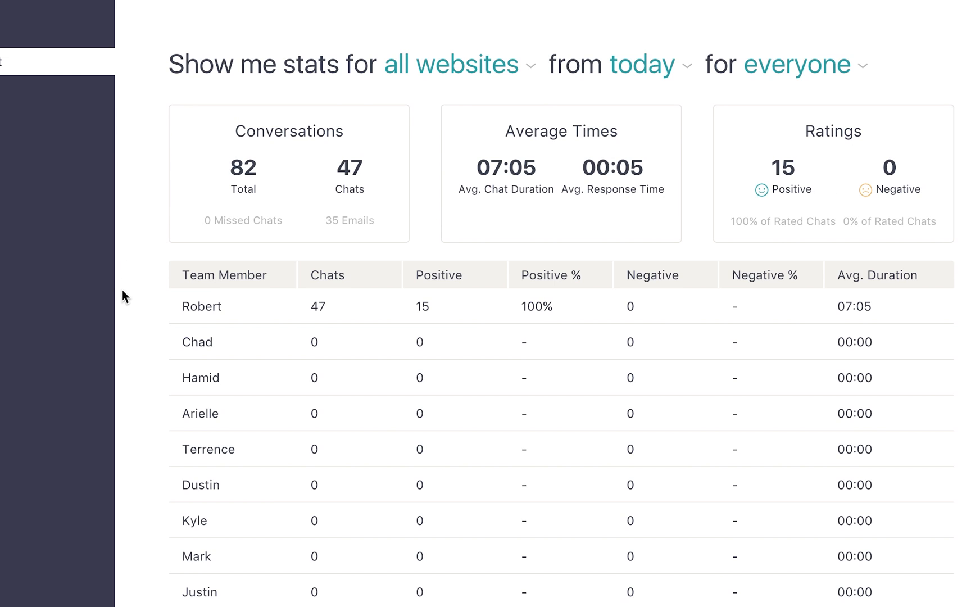
{"action": "mouse_move", "coordinate": [137, 343]}
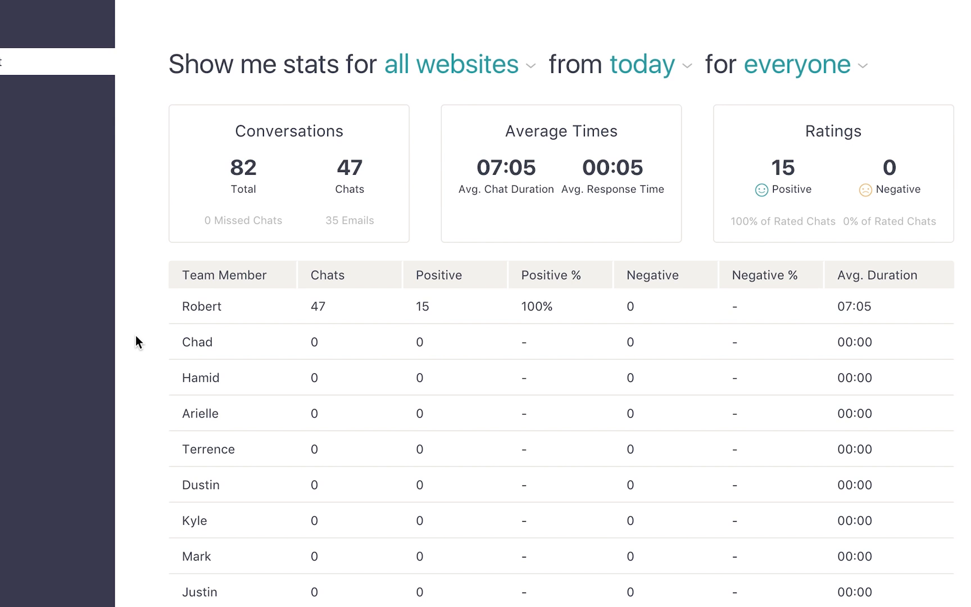
{"action": "scroll", "scroll_direction": "down", "scroll_amount": 3}
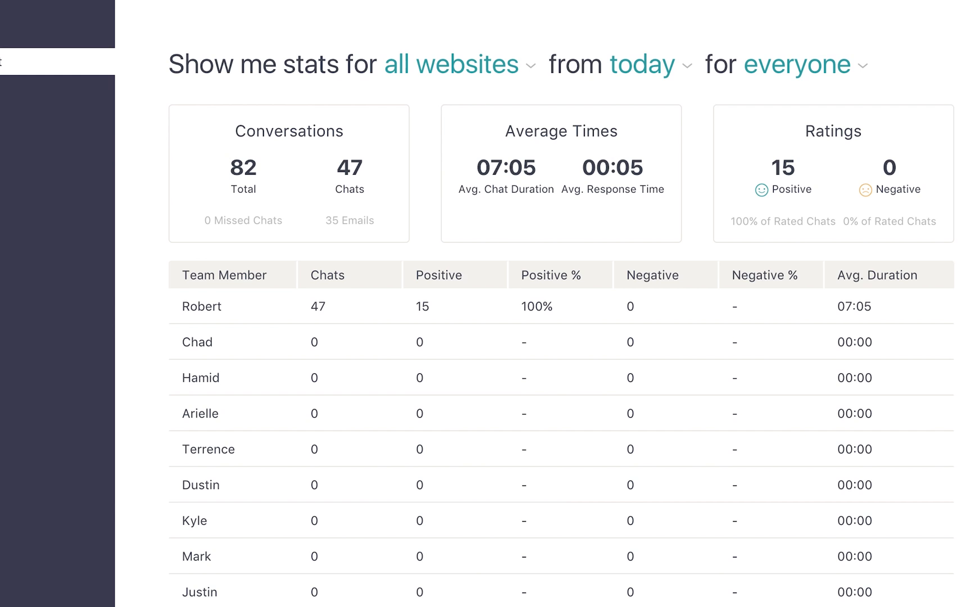
{"action": "mouse_move", "coordinate": [246, 92]}
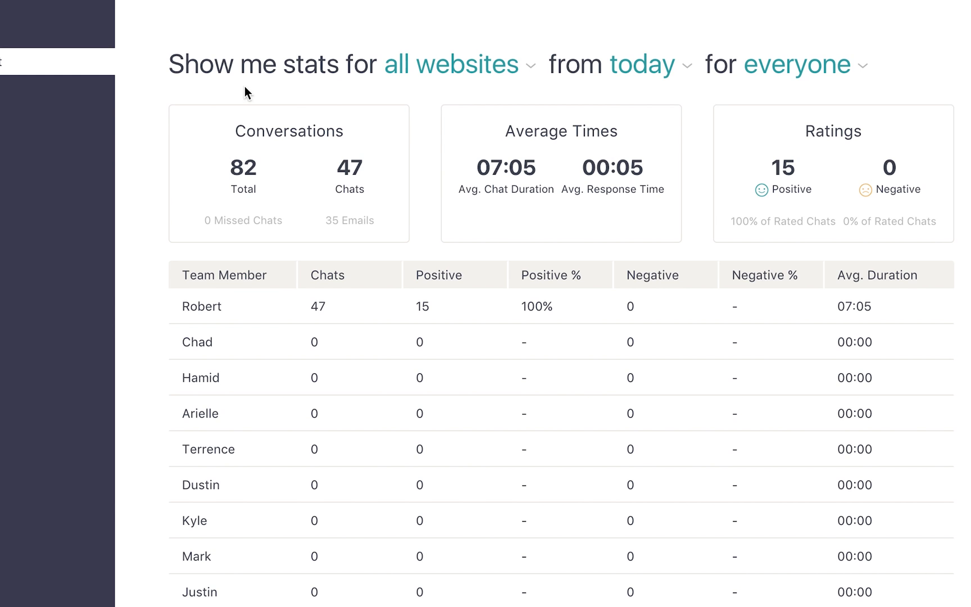
Limit the chat report to PureChat.com only and the past 7 days period
{"action": "left_click", "coordinate": [451, 64]}
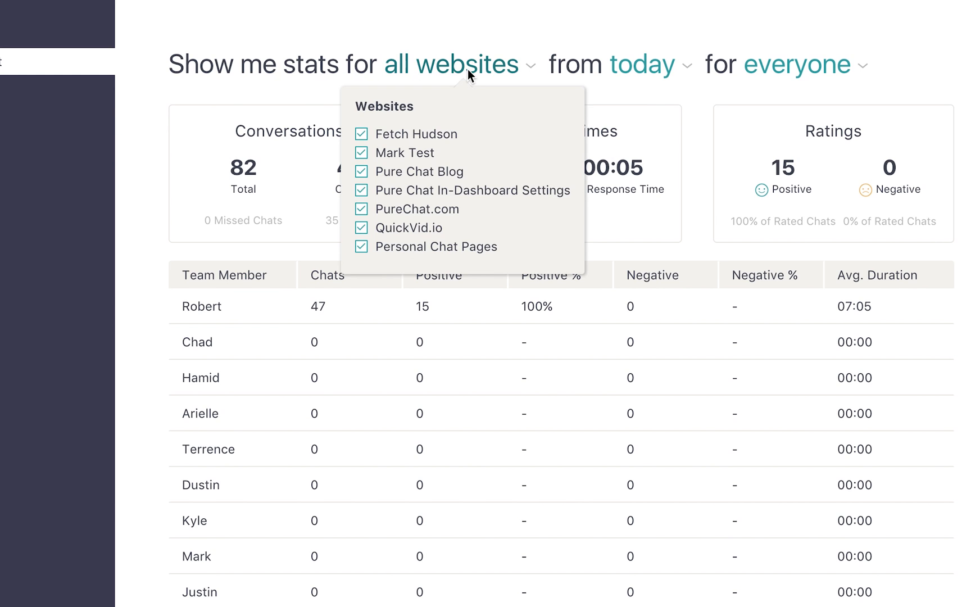
{"action": "left_click", "coordinate": [361, 190]}
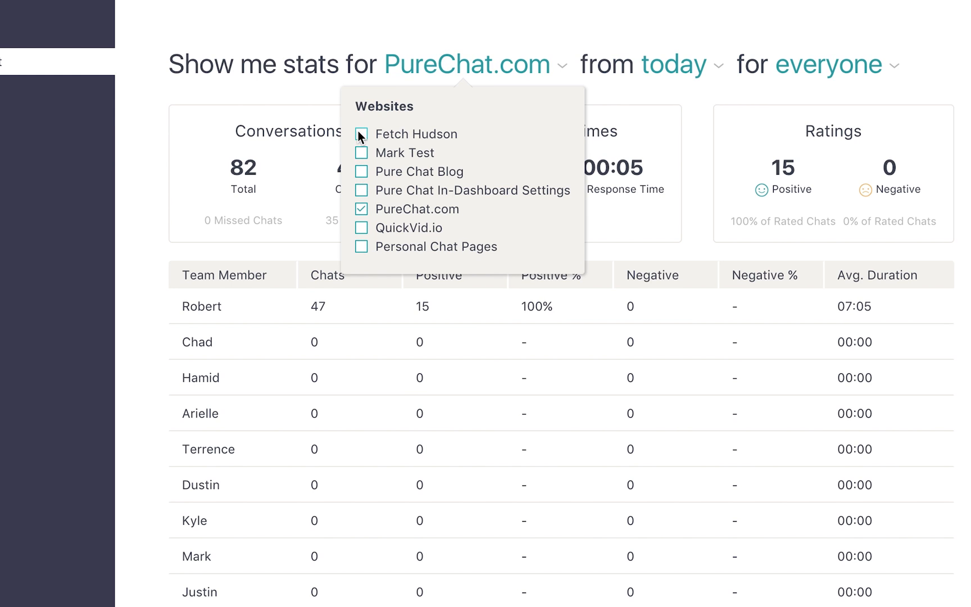
{"action": "left_click", "coordinate": [674, 64]}
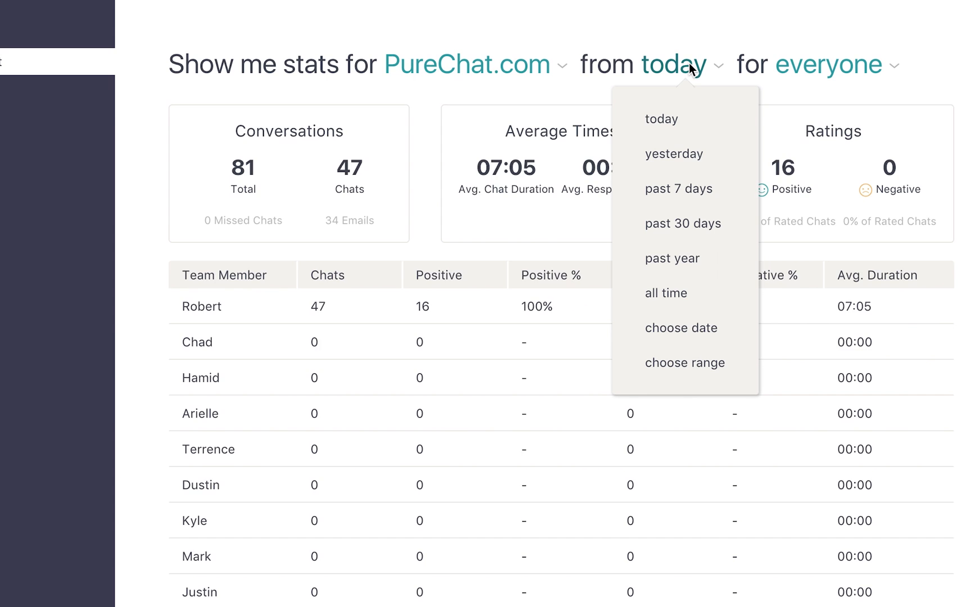
{"action": "left_click", "coordinate": [678, 189]}
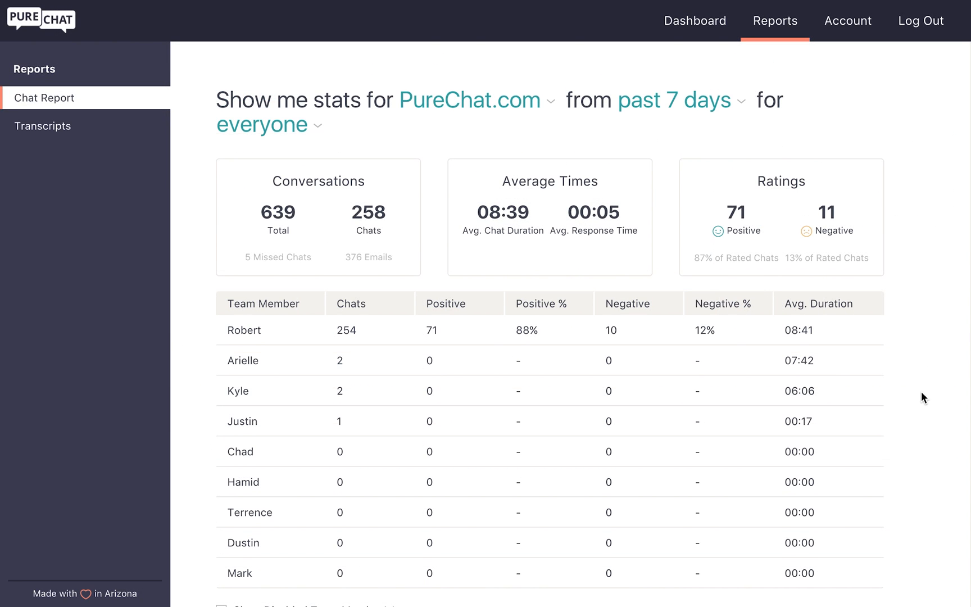
{"action": "scroll", "scroll_direction": "down", "scroll_amount": 3}
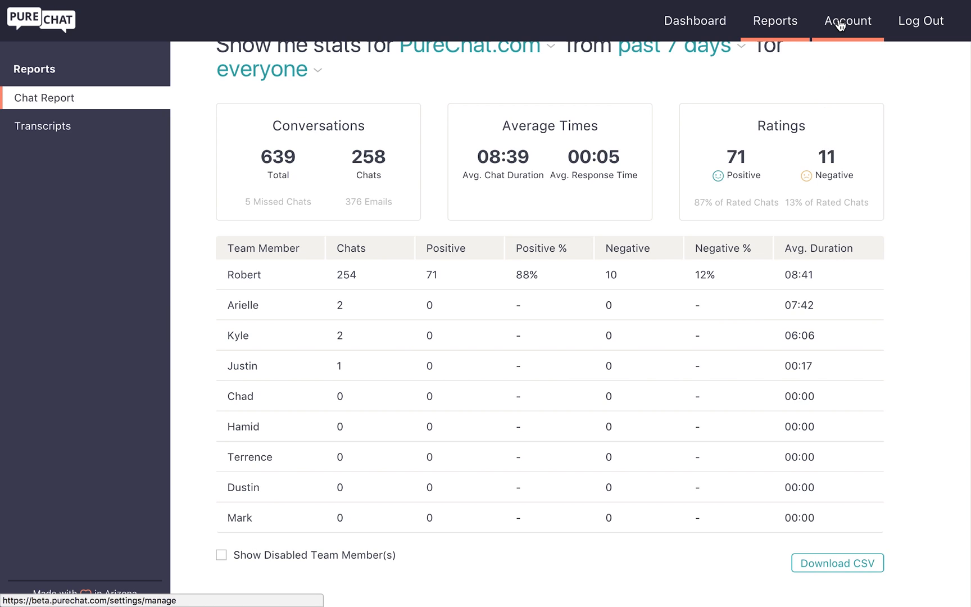
Tick 'Receive daily chat statistics report' in the Account profile settings
{"action": "left_click", "coordinate": [846, 20]}
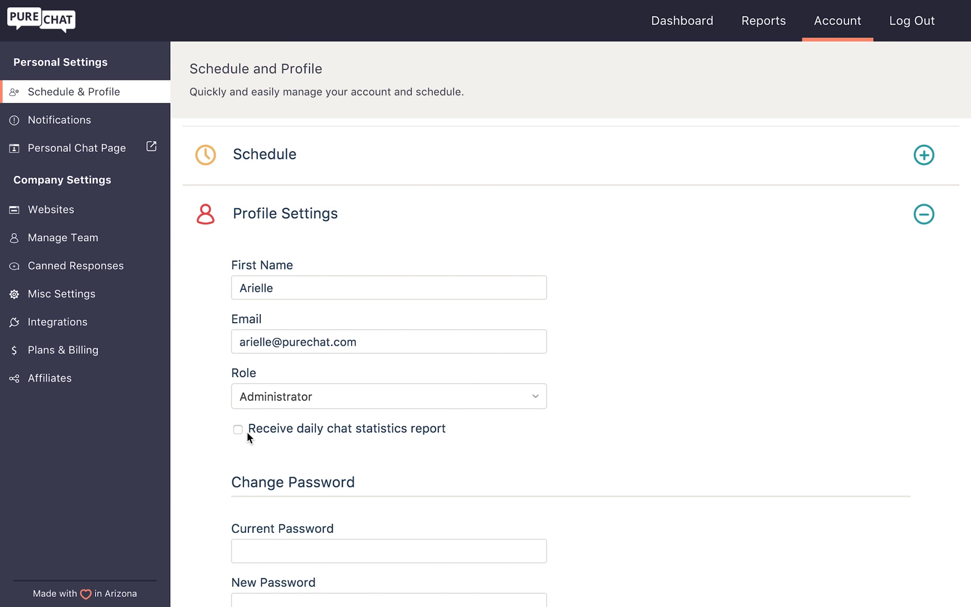
{"action": "left_click", "coordinate": [238, 429]}
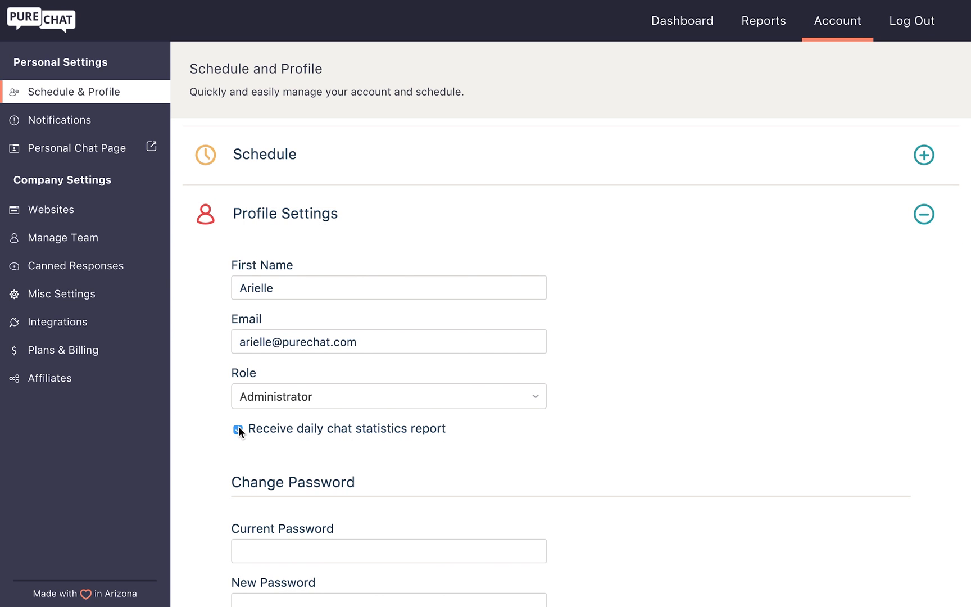